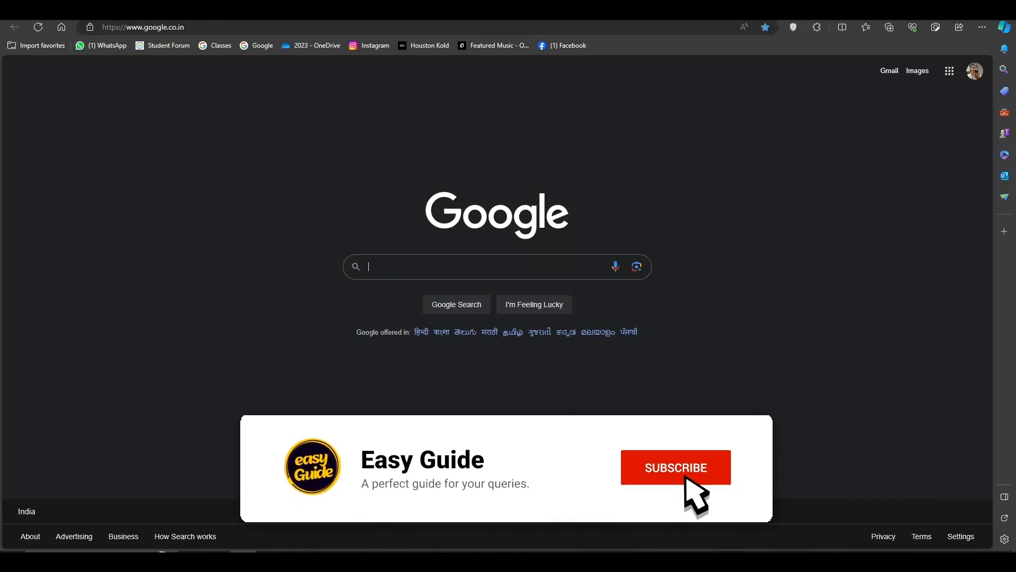
- Search Bing for "tome ai" and go to the official tome.app website
click(675, 467)
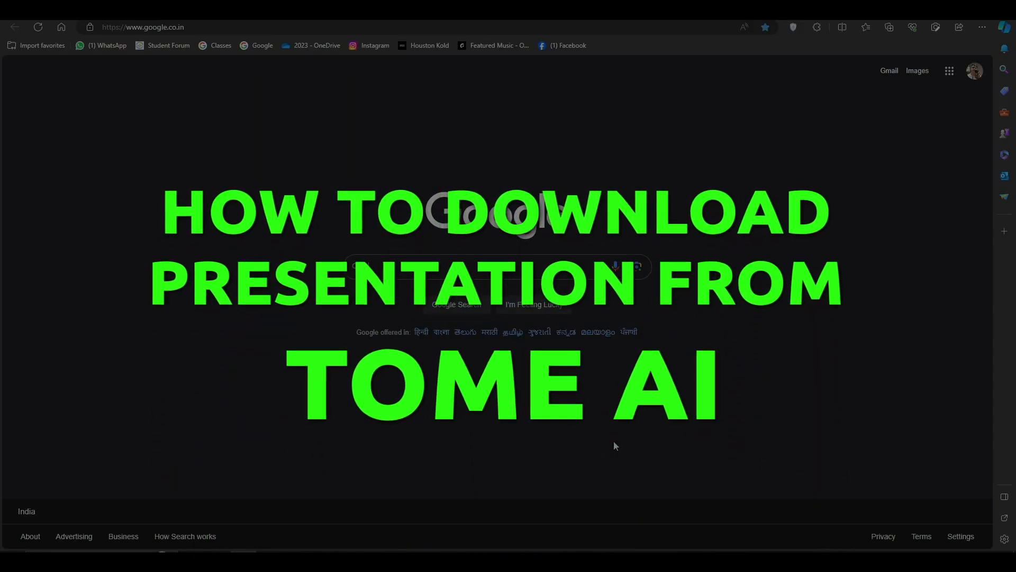
click(143, 26)
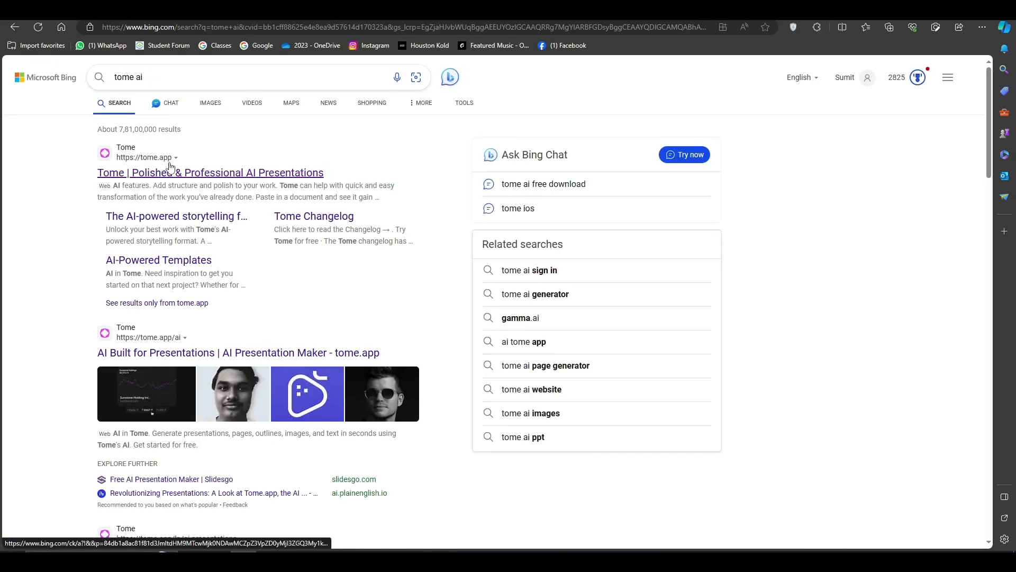
click(209, 173)
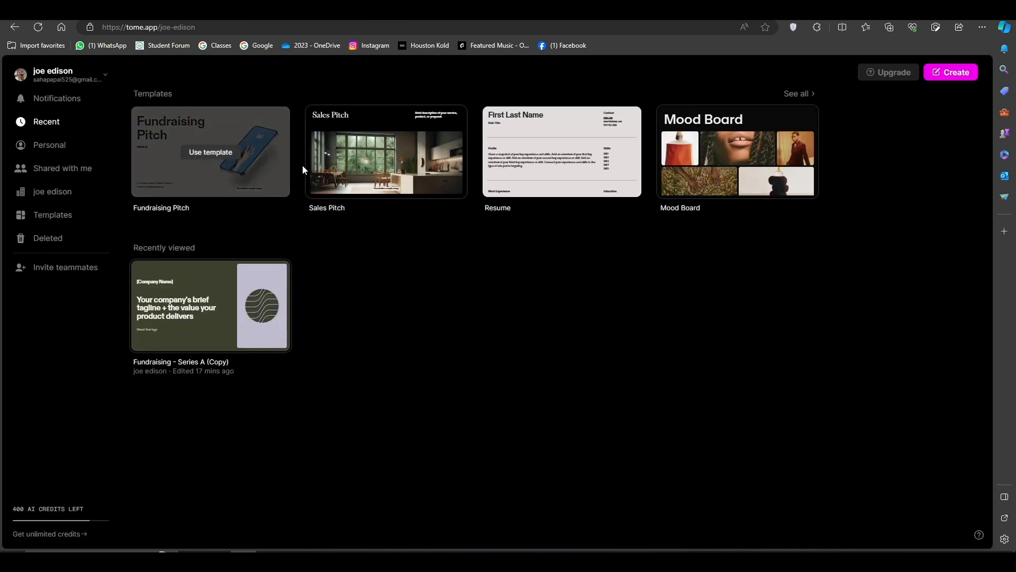
mouse_move(227, 280)
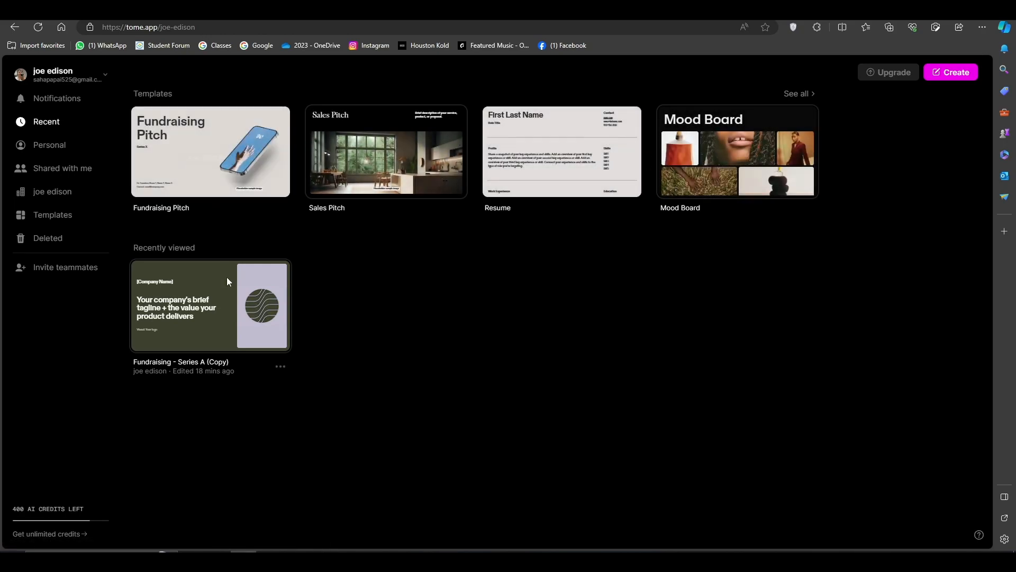
mouse_move(423, 269)
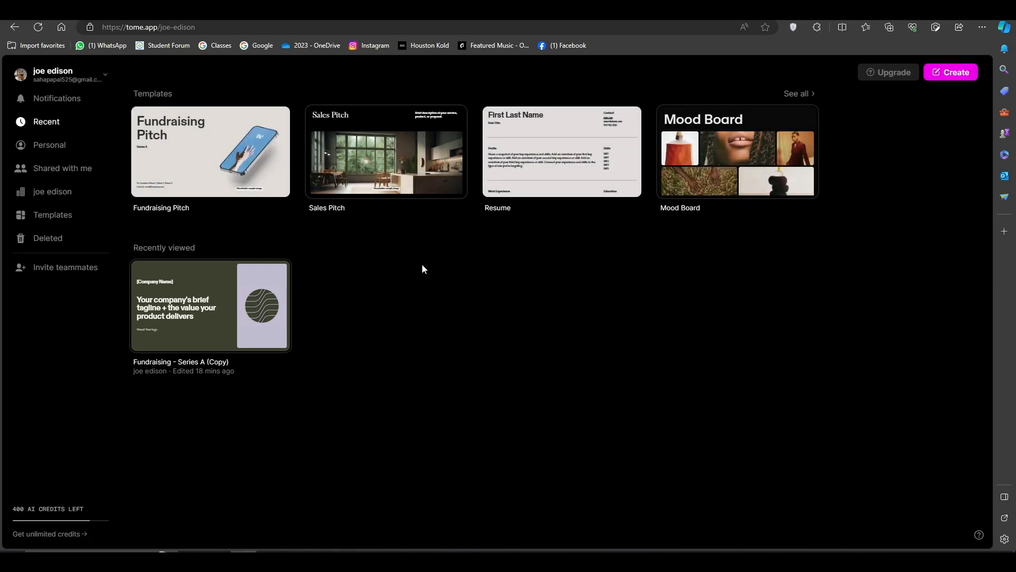
mouse_move(452, 270)
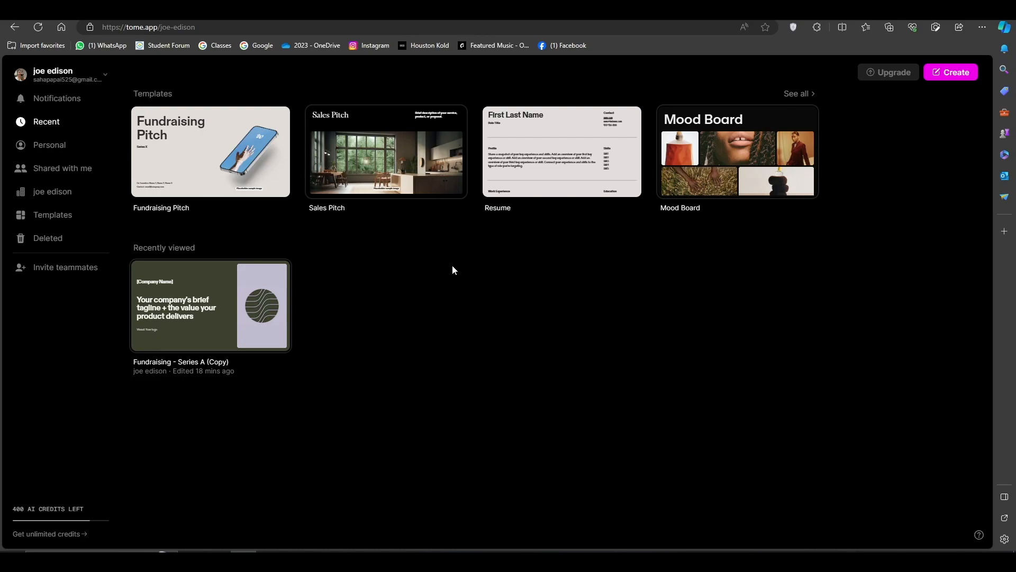
mouse_move(962, 85)
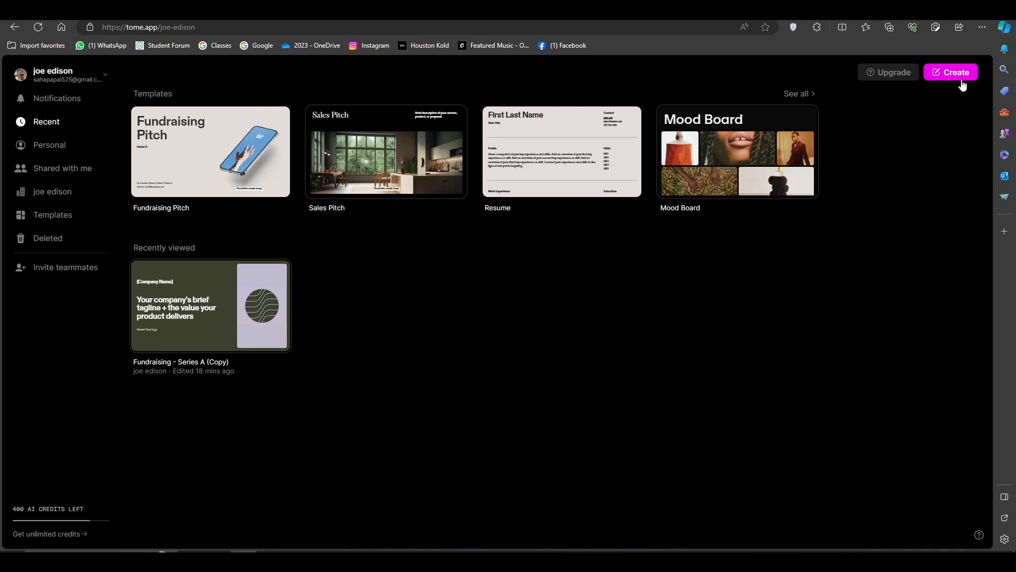
- Start a new tome and enter the AI prompt "kobe braynt and mamba mentality"
click(950, 72)
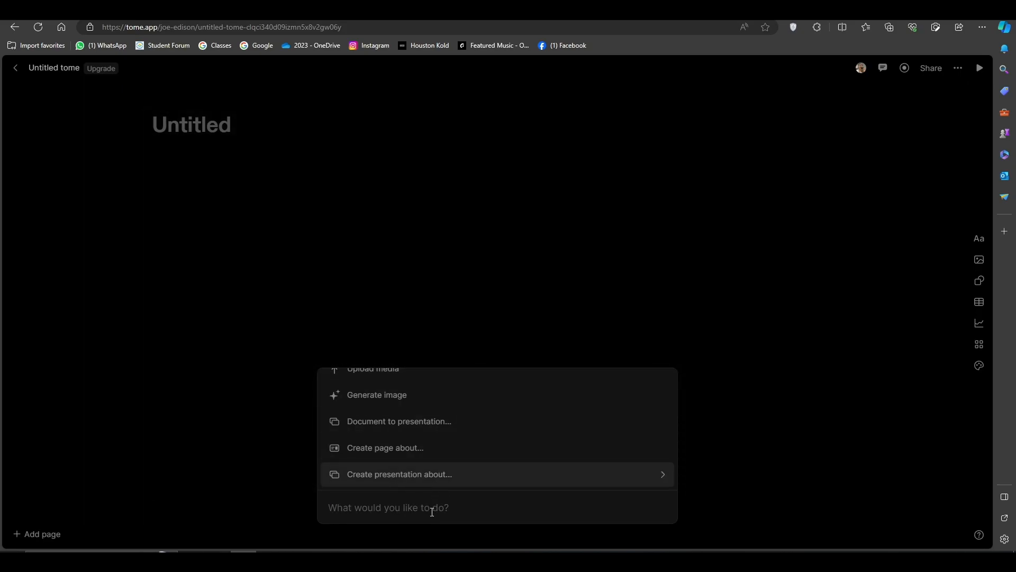
text(k)
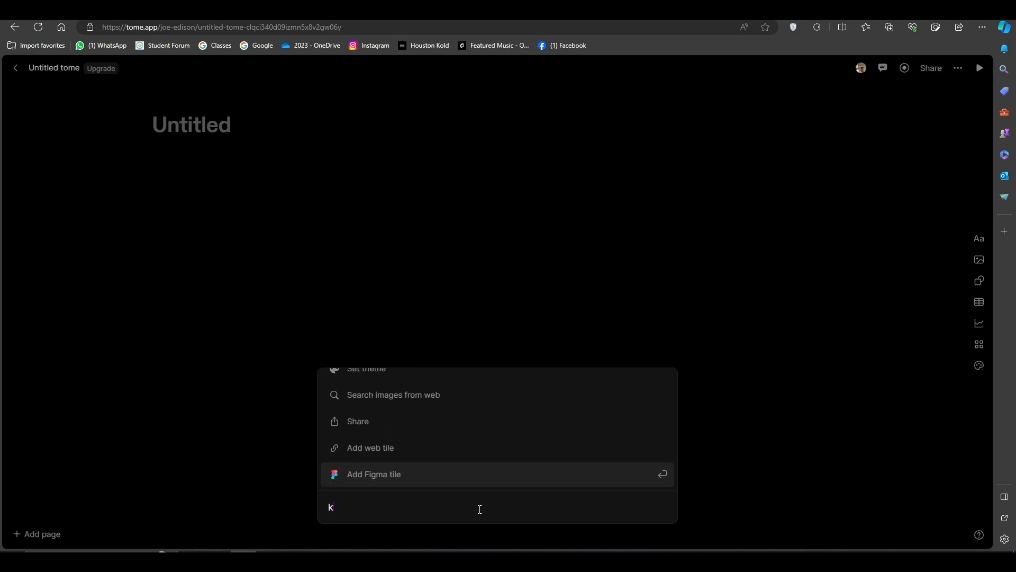
text(obe br)
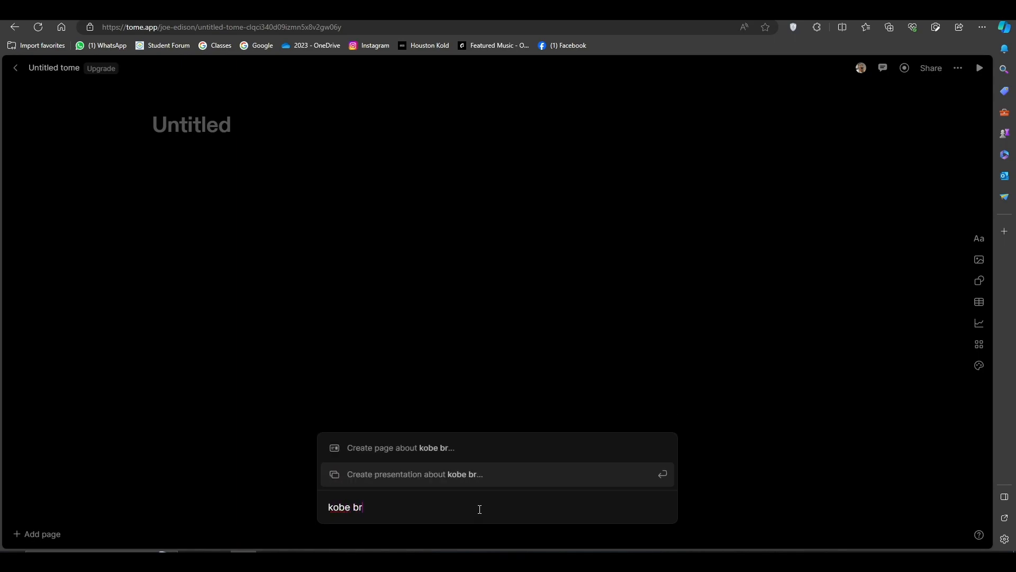
text(aynt and)
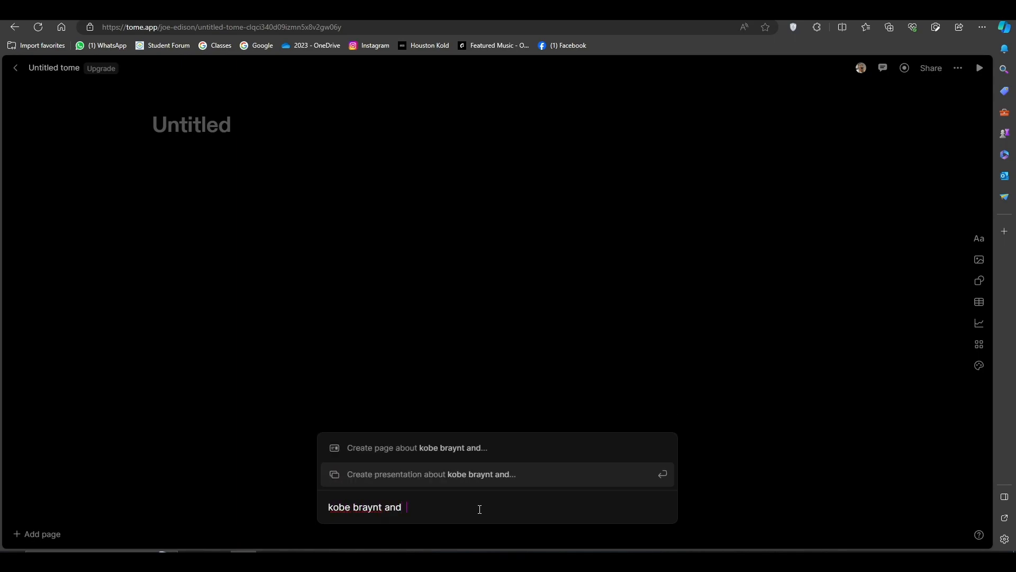
text(mamba me)
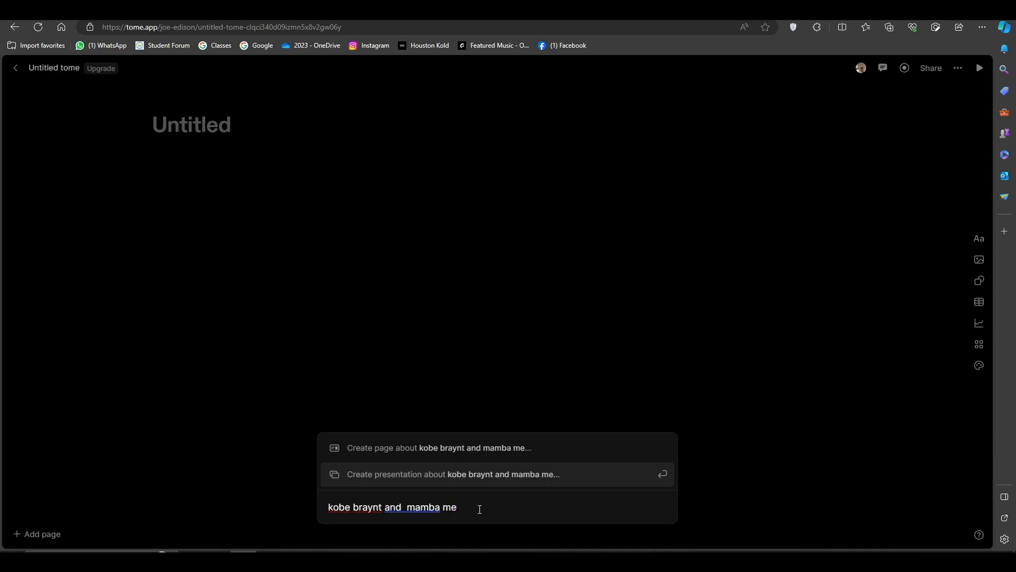
text(ntality)
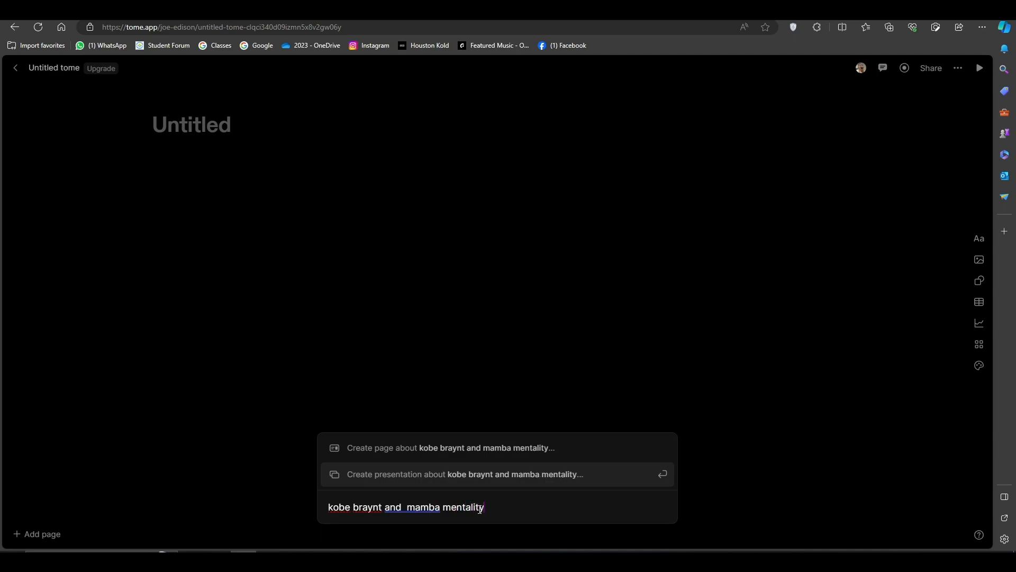
- Create the presentation outline and generate all four pages from it
click(464, 474)
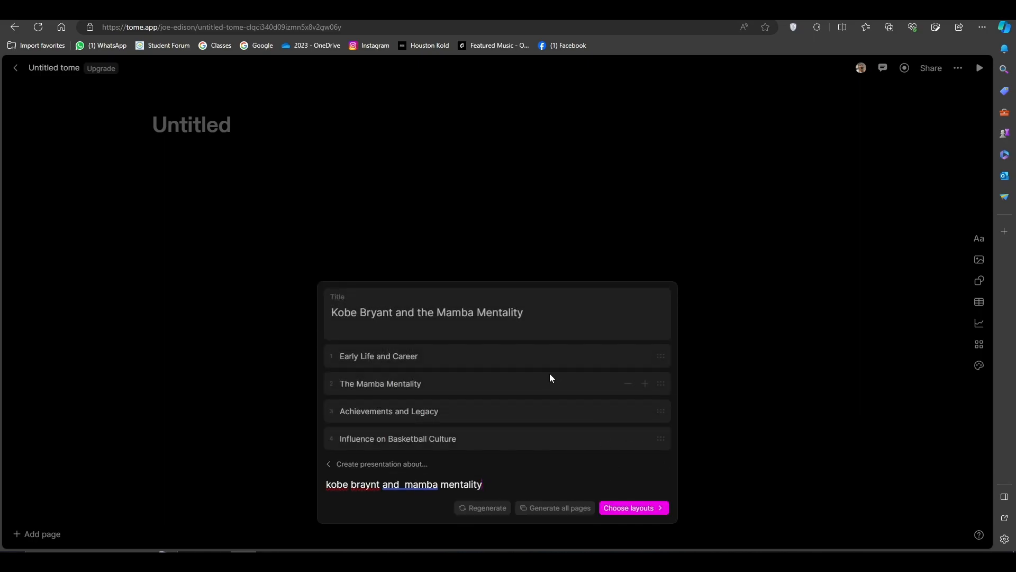
mouse_move(550, 511)
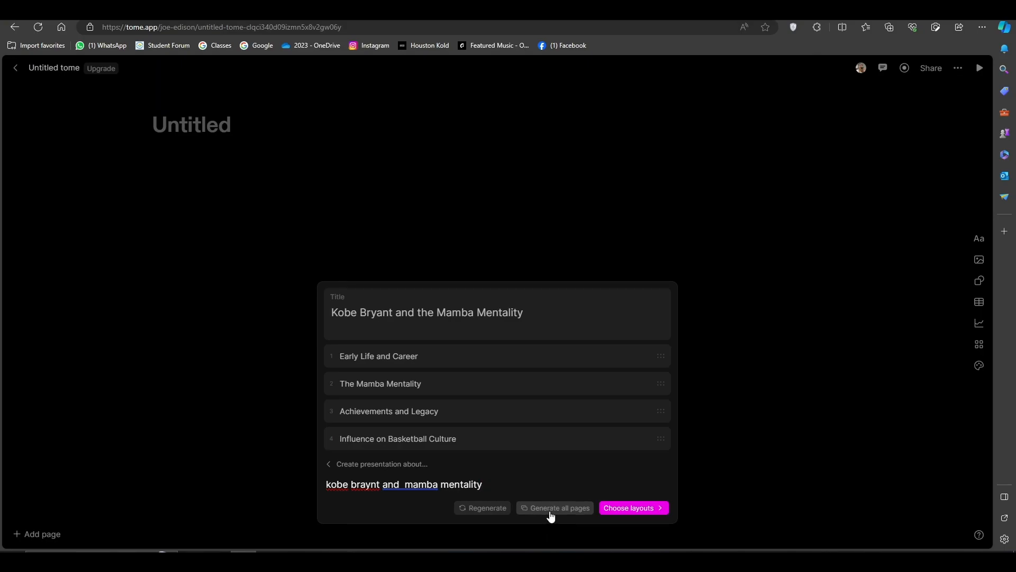
click(554, 507)
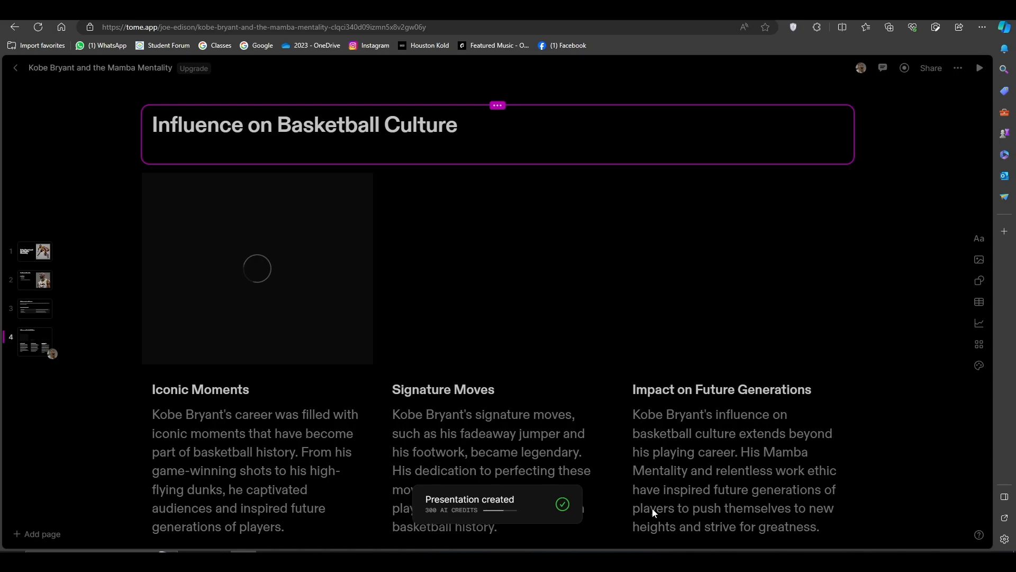
- View the title and Influence on Basketball Culture pages, then show the tome's actions list
click(35, 252)
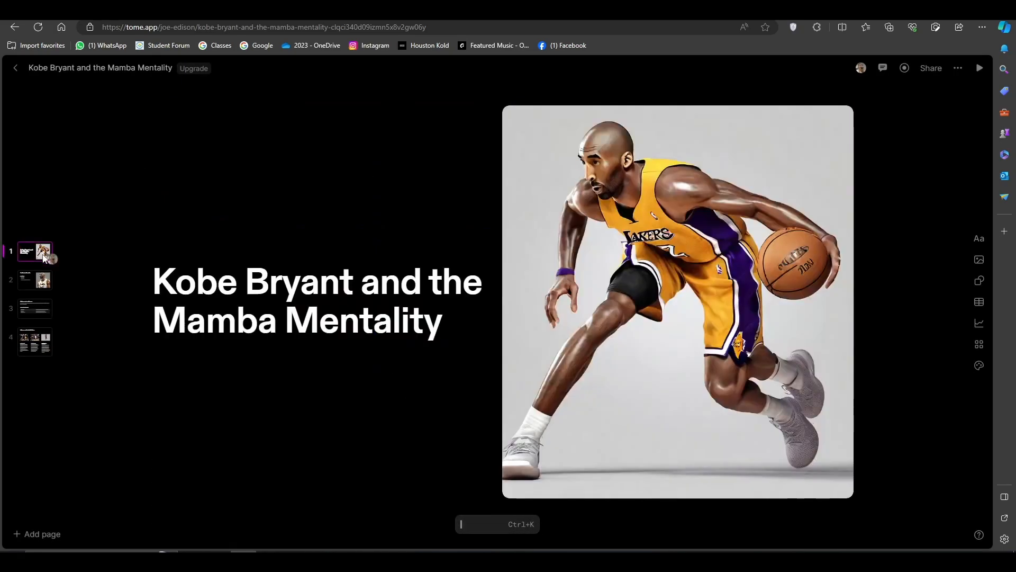
click(34, 342)
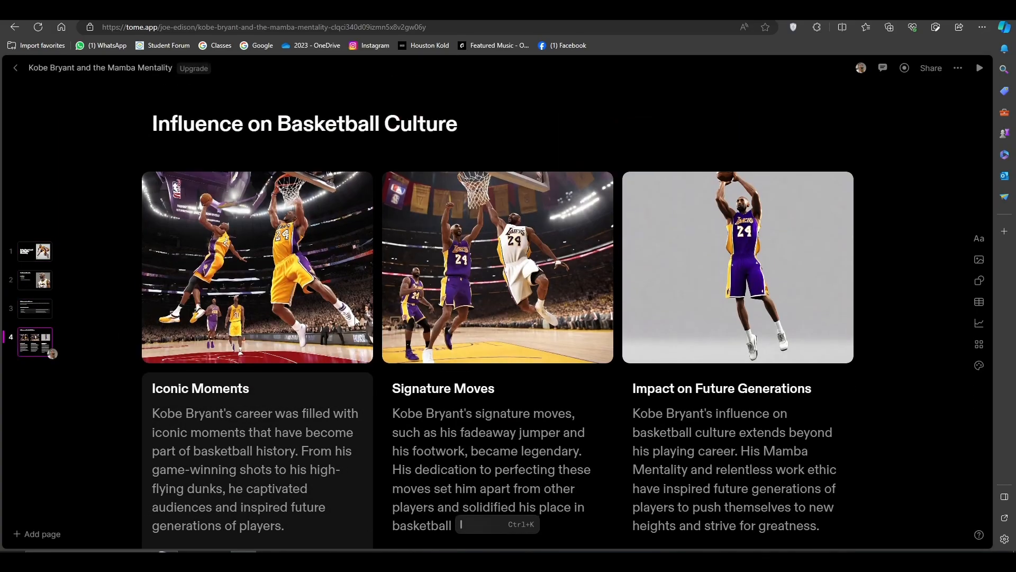
click(958, 67)
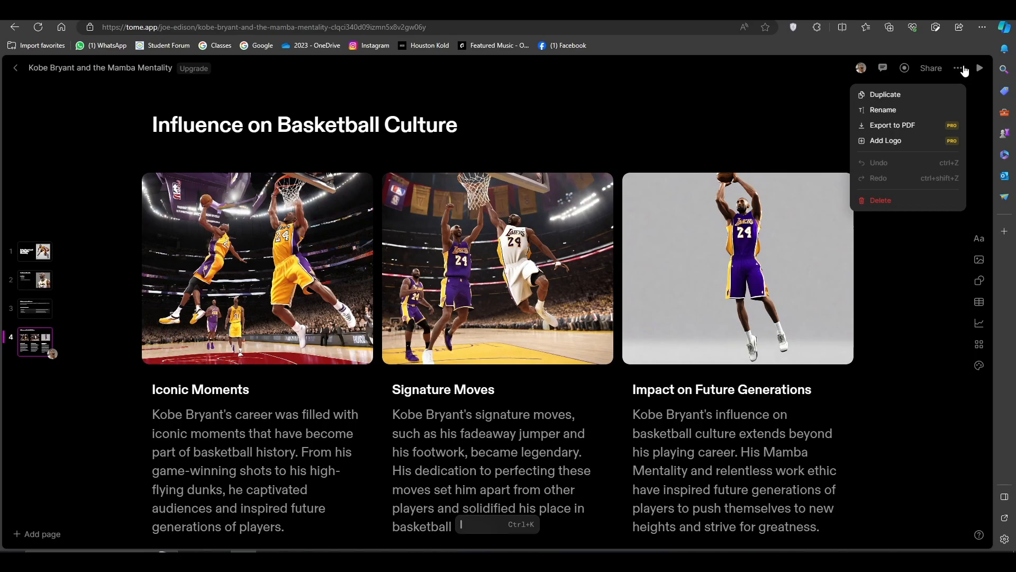
mouse_move(897, 129)
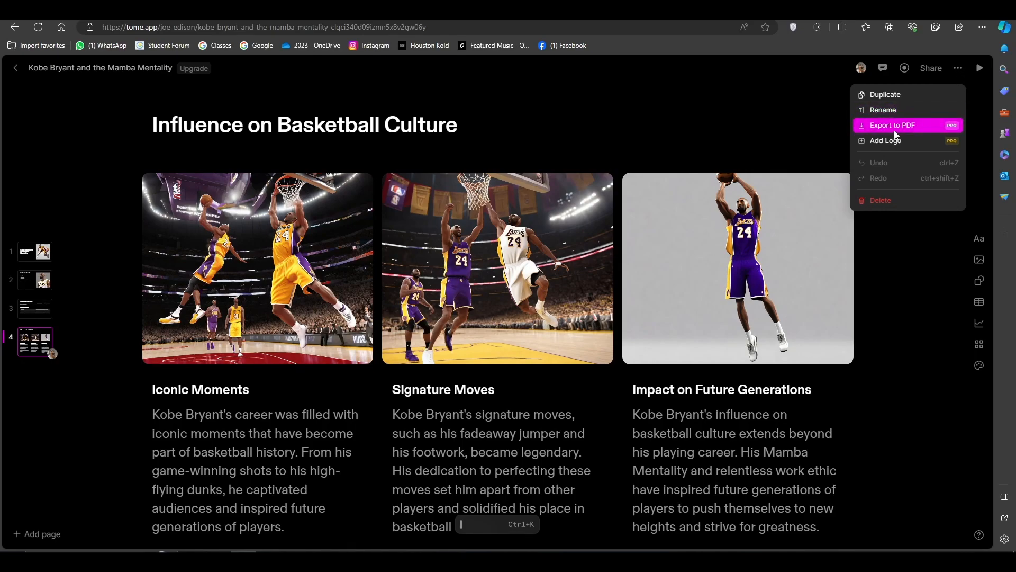
mouse_move(939, 131)
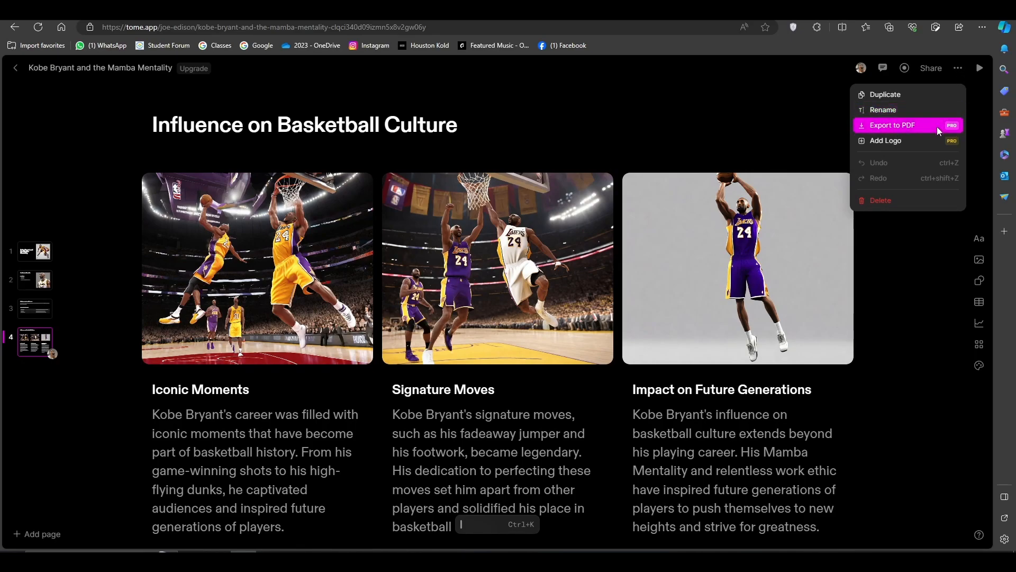
mouse_move(959, 134)
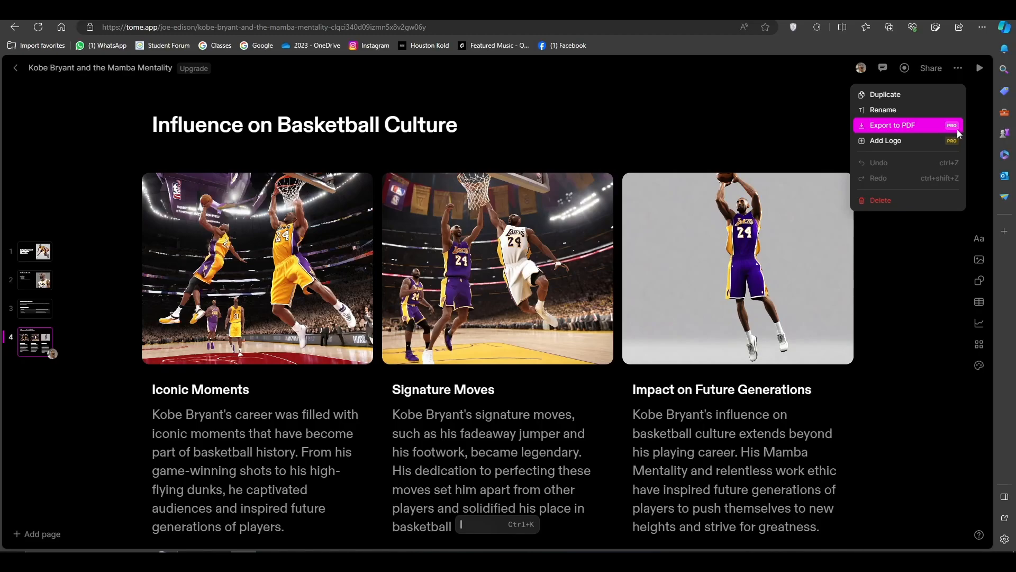
mouse_move(755, 119)
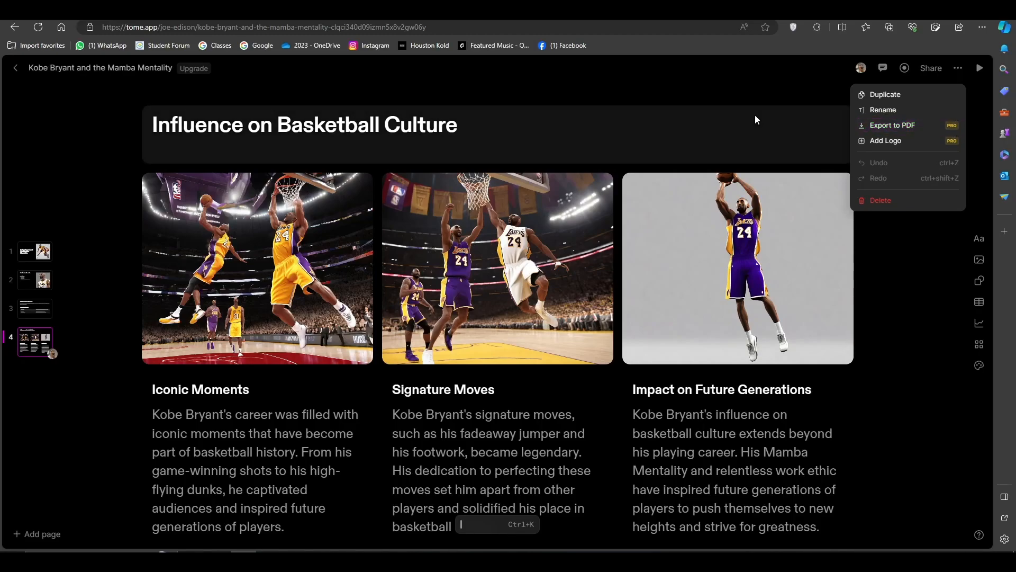
- Dismiss the actions list without exporting, as Export to PDF is Pro-only
click(911, 241)
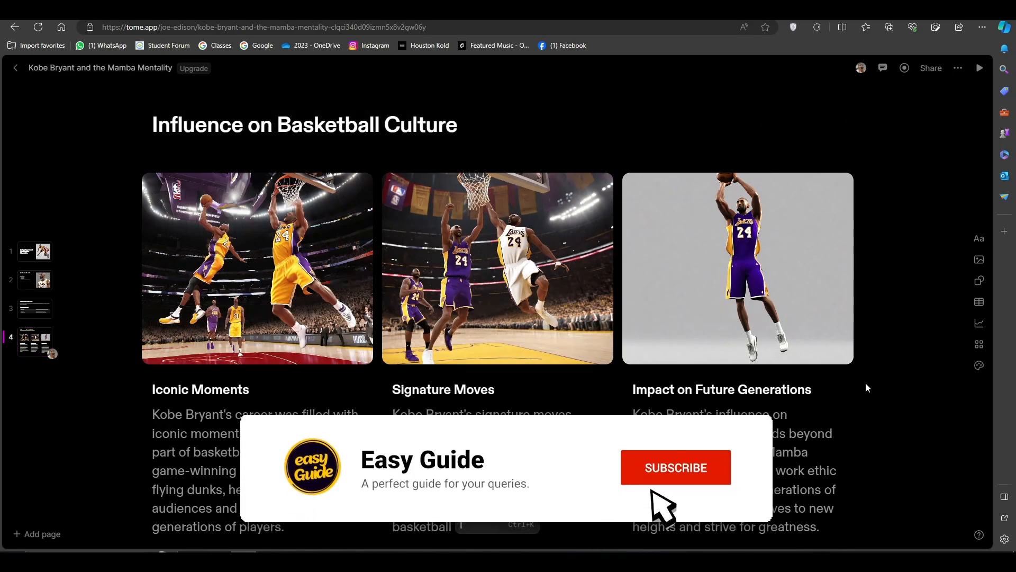
click(676, 467)
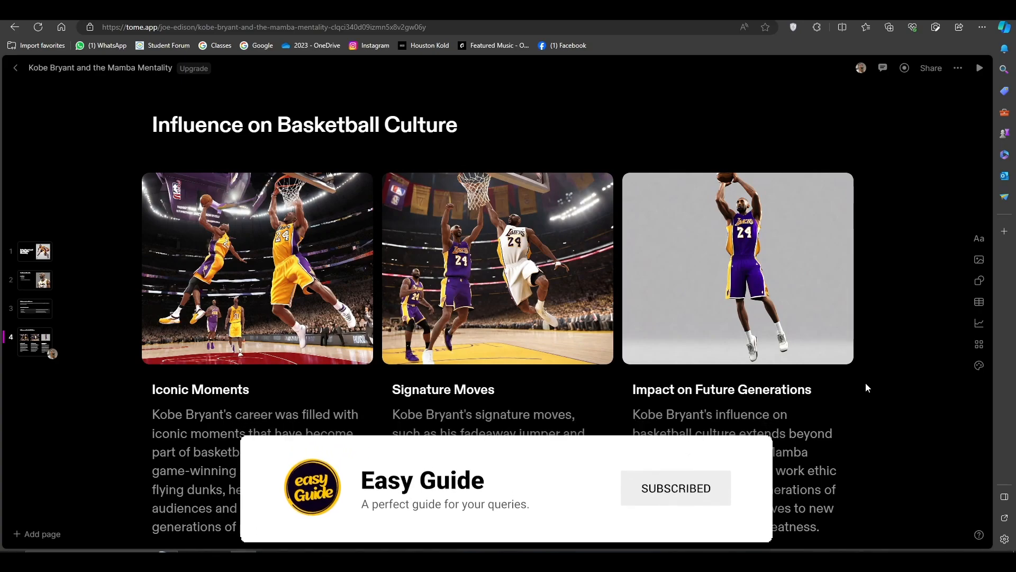